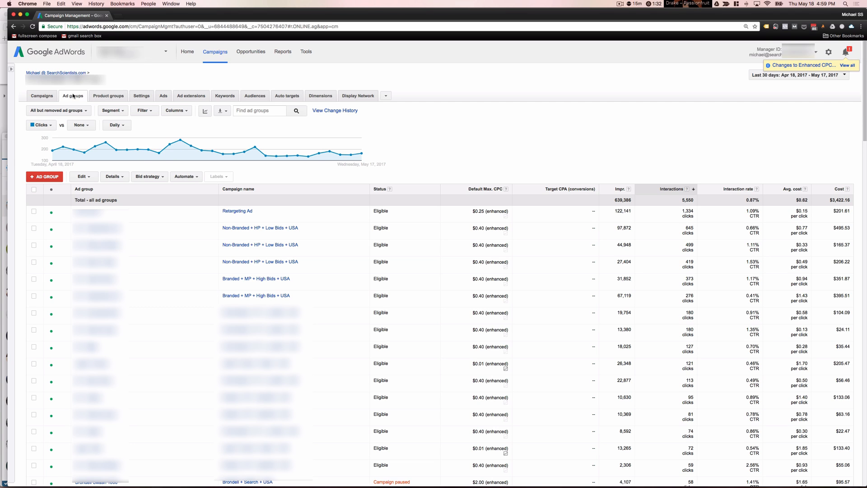
{"action": "mouse_move", "coordinate": [73, 97]}
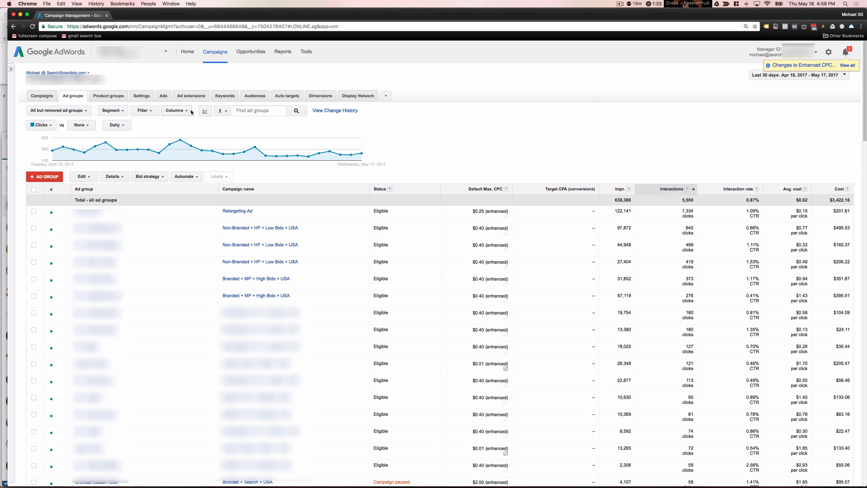
Step: Show the Automate menu's Create rule options for the ad groups table
{"action": "left_click", "coordinate": [185, 176]}
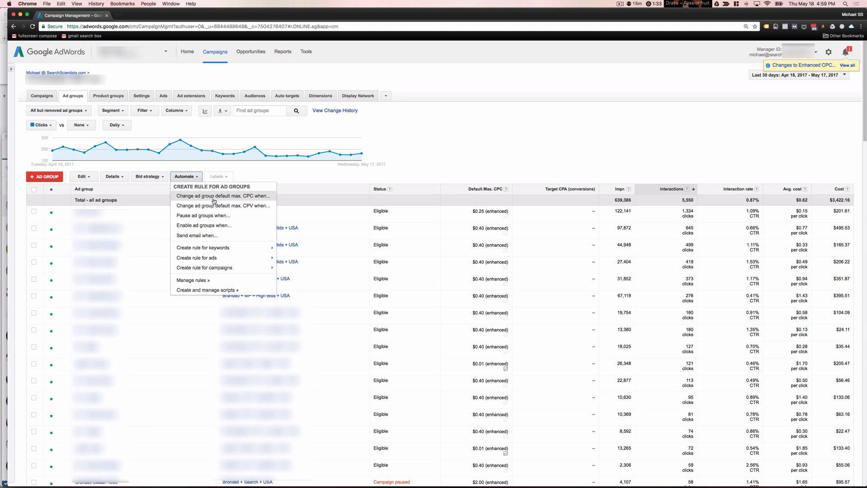
{"action": "mouse_move", "coordinate": [267, 199]}
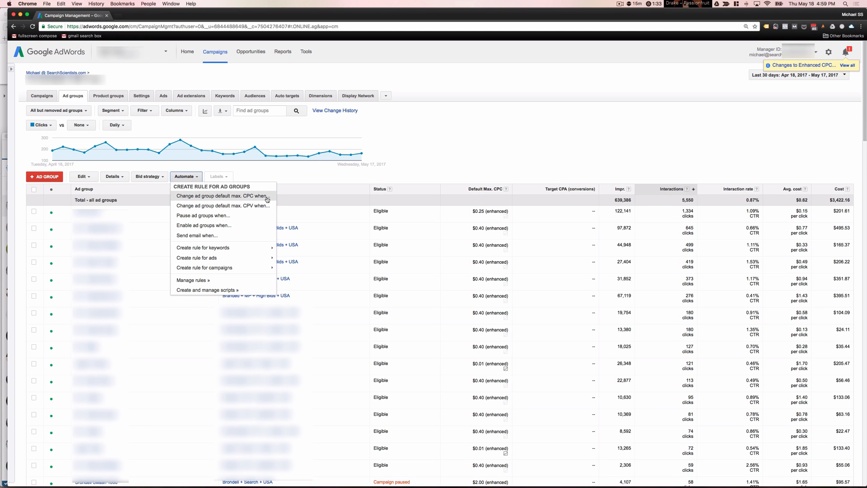
{"action": "mouse_move", "coordinate": [265, 199]}
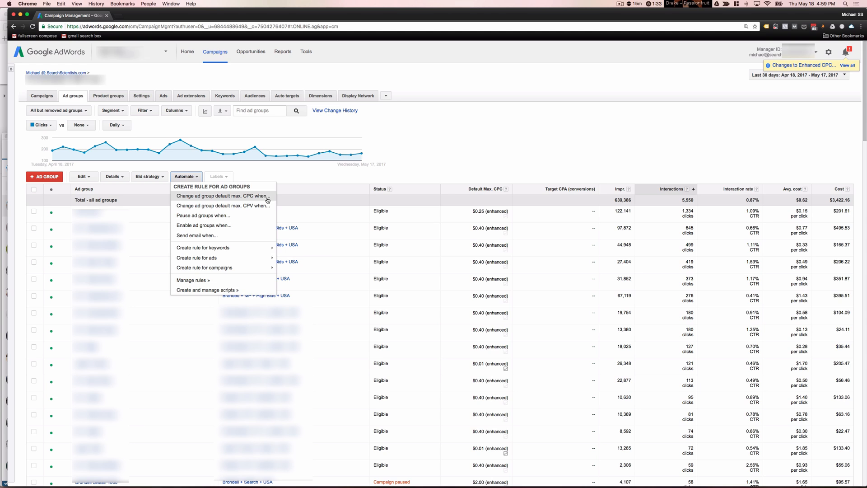
{"action": "mouse_move", "coordinate": [254, 225]}
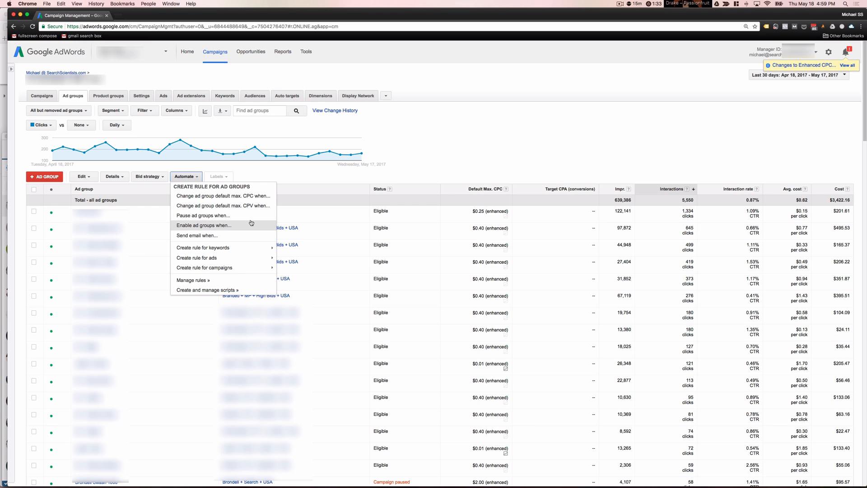
{"action": "mouse_move", "coordinate": [238, 222]}
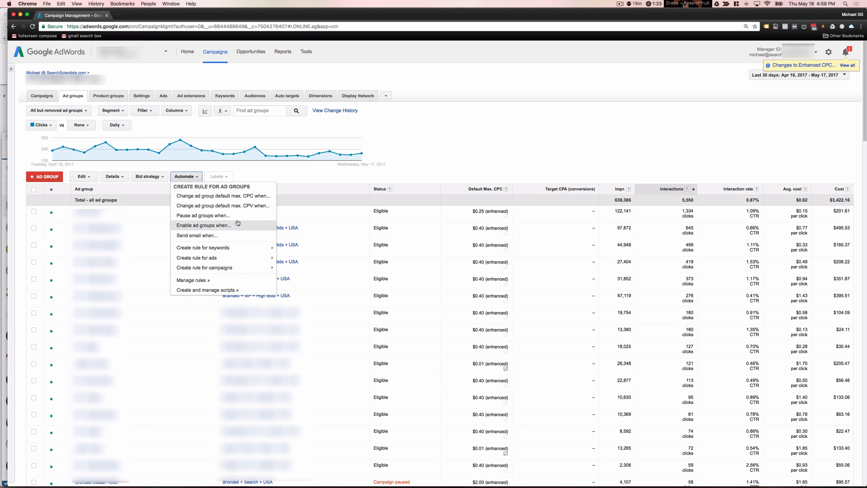
{"action": "mouse_move", "coordinate": [203, 215]}
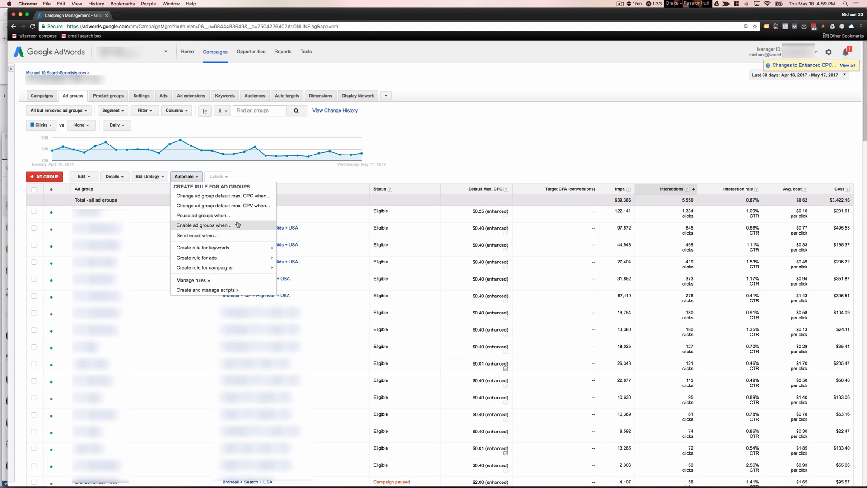
{"action": "mouse_move", "coordinate": [249, 235]}
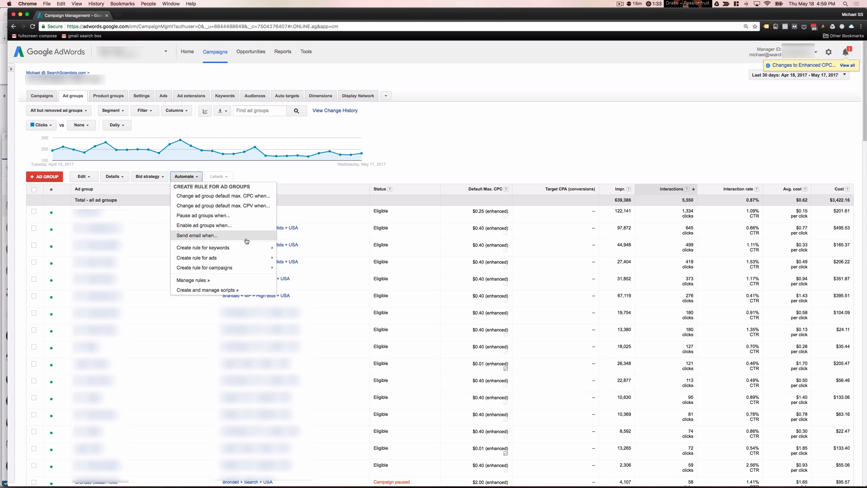
Step: Start a Send email rule covering all enabled ad groups in all campaigns, requiring cost over 100
{"action": "left_click", "coordinate": [197, 235]}
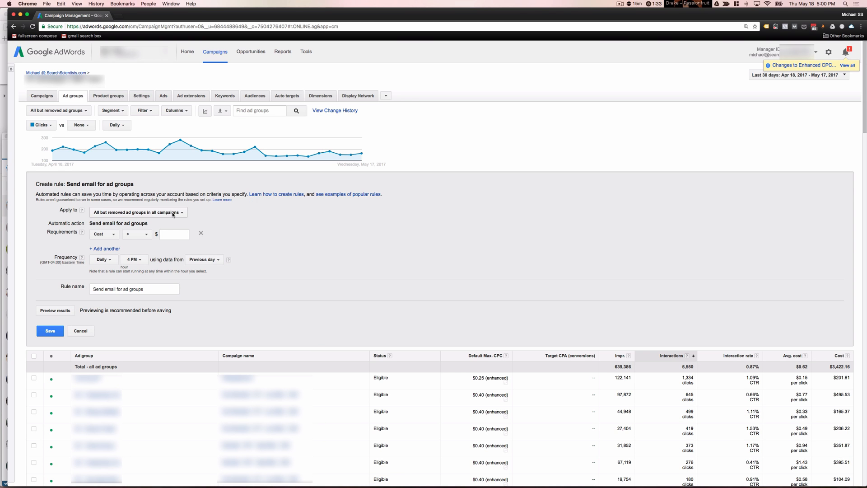
{"action": "mouse_move", "coordinate": [171, 215]}
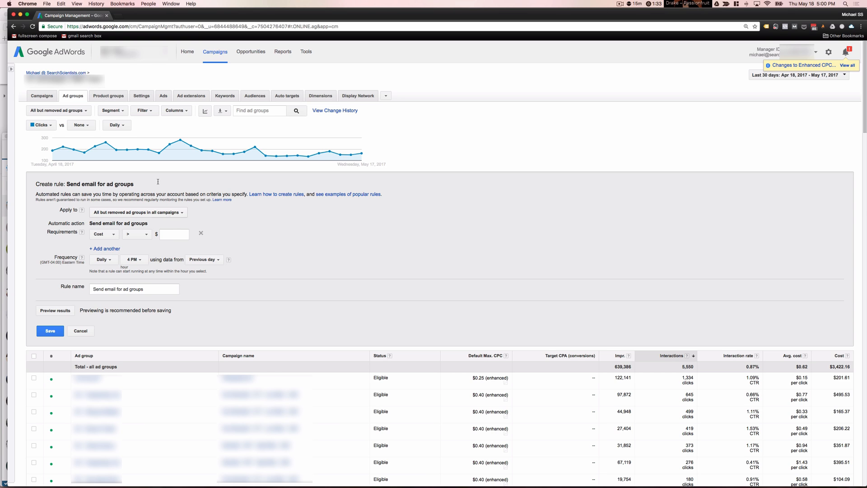
{"action": "left_click", "coordinate": [138, 212]}
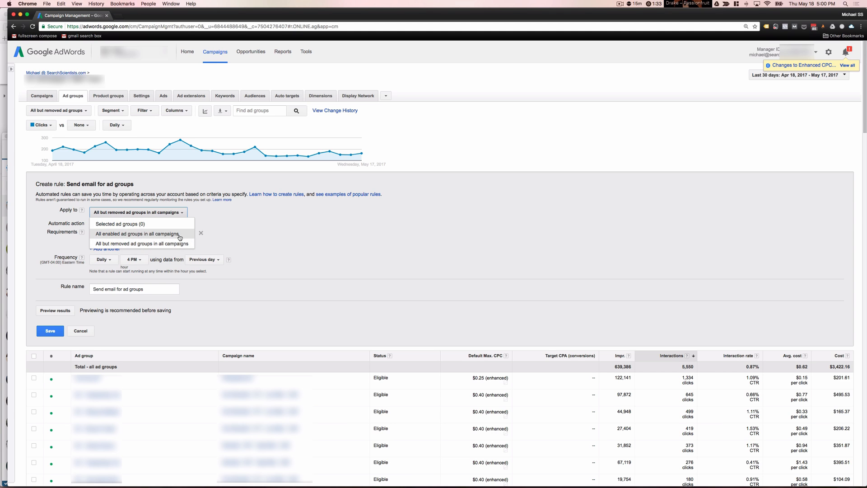
{"action": "left_click", "coordinate": [137, 233]}
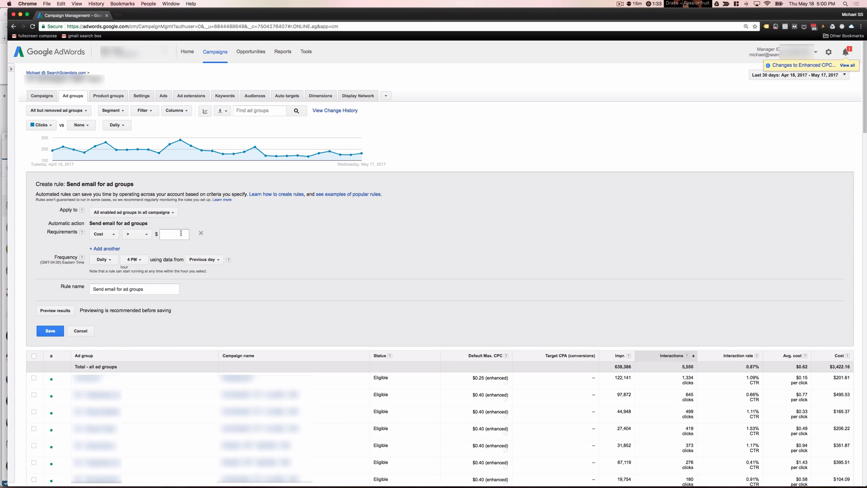
{"action": "left_click", "coordinate": [103, 234]}
{"action": "type", "text": "100"}
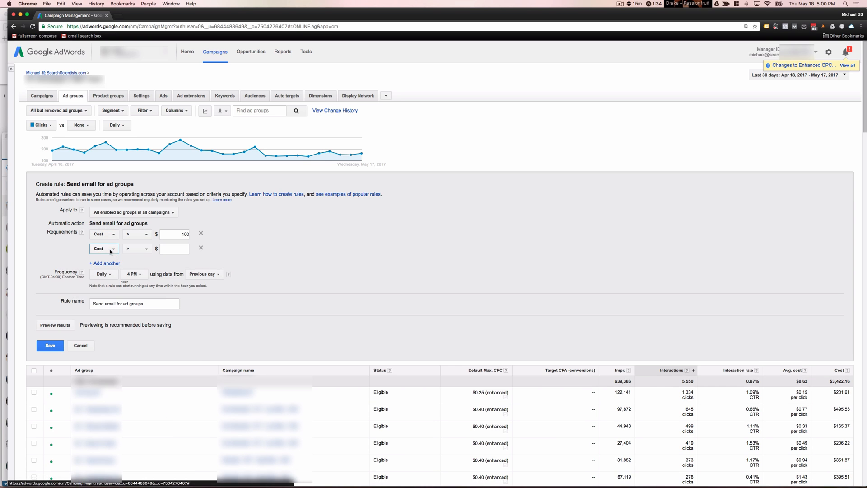
Step: Require conversions below 1 over the last 30 days; name the rule 'Ad Group Spend Over 100 without a conversion'
{"action": "left_click", "coordinate": [104, 248]}
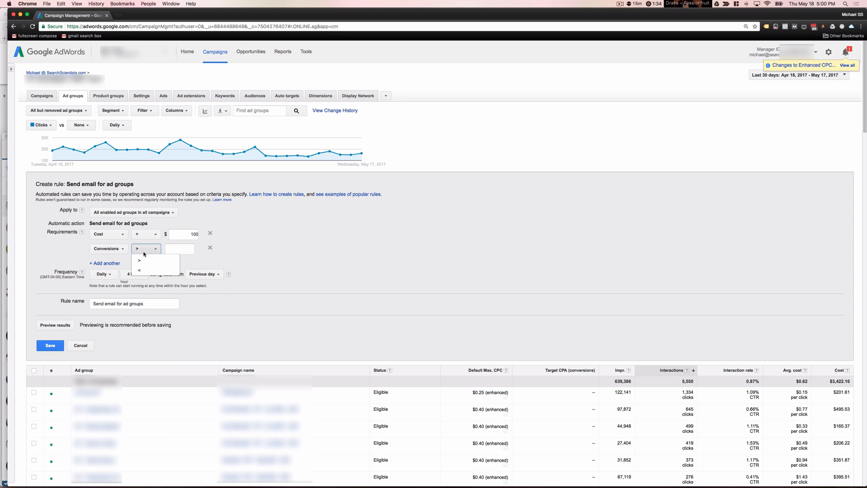
{"action": "left_click", "coordinate": [138, 270]}
{"action": "type", "text": "1"}
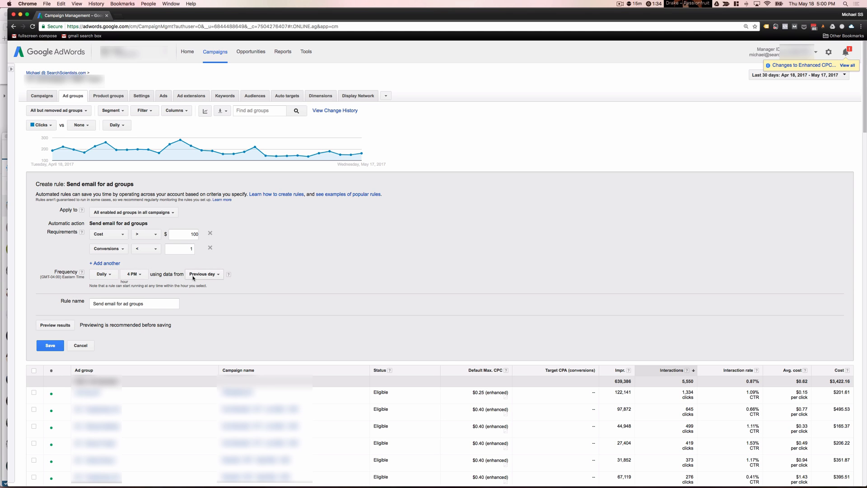
{"action": "left_click", "coordinate": [204, 274]}
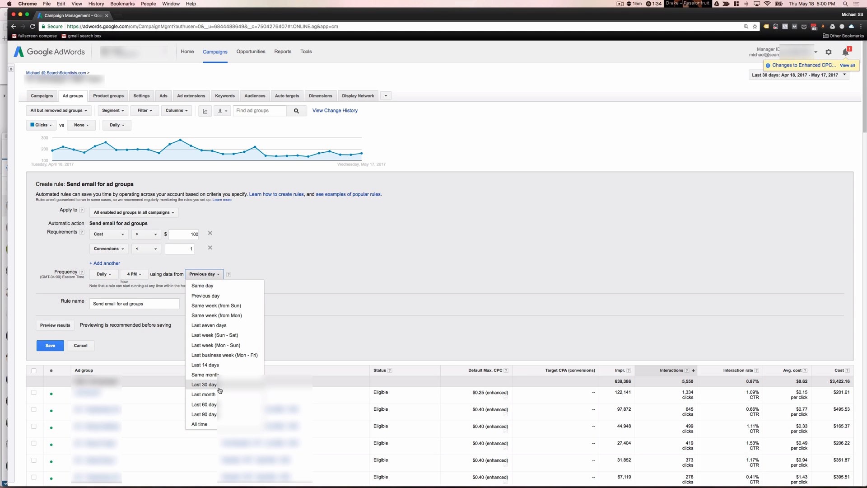
{"action": "left_click", "coordinate": [204, 384]}
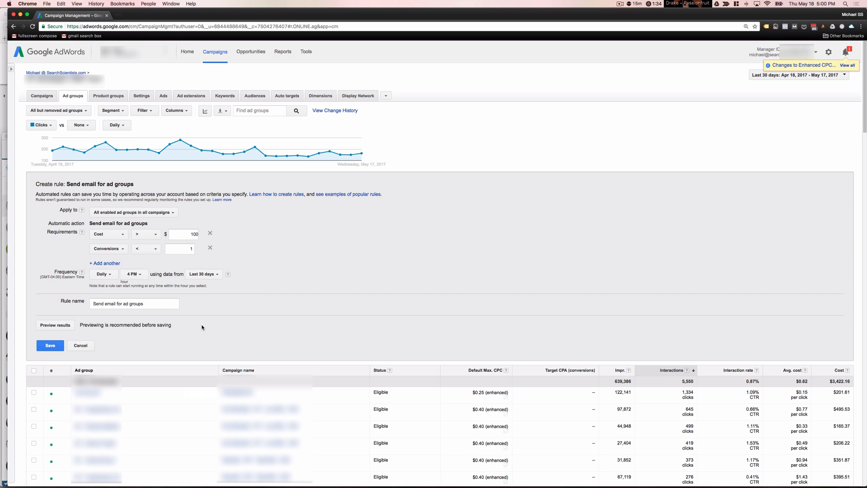
{"action": "left_click", "coordinate": [184, 234]}
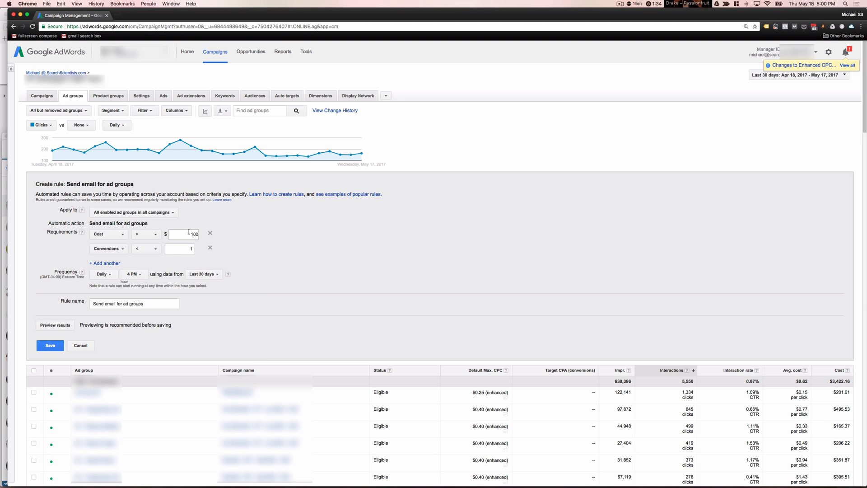
{"action": "mouse_move", "coordinate": [206, 285]}
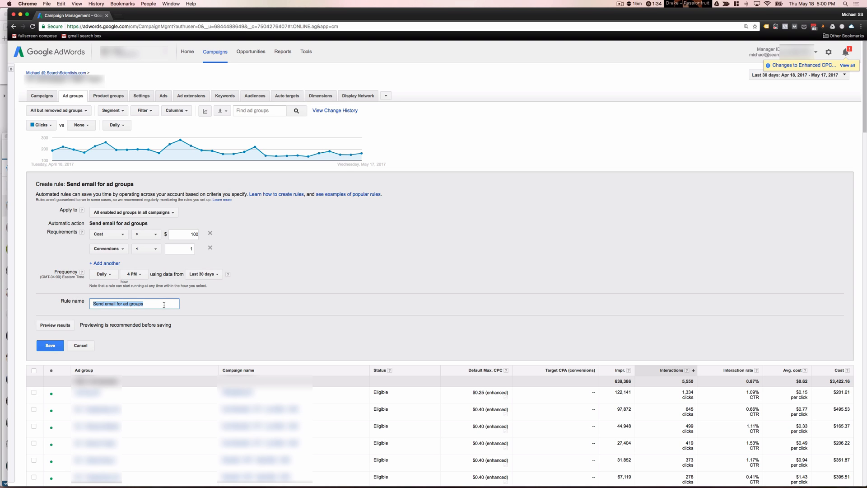
{"action": "type", "text": "Ad Group S"}
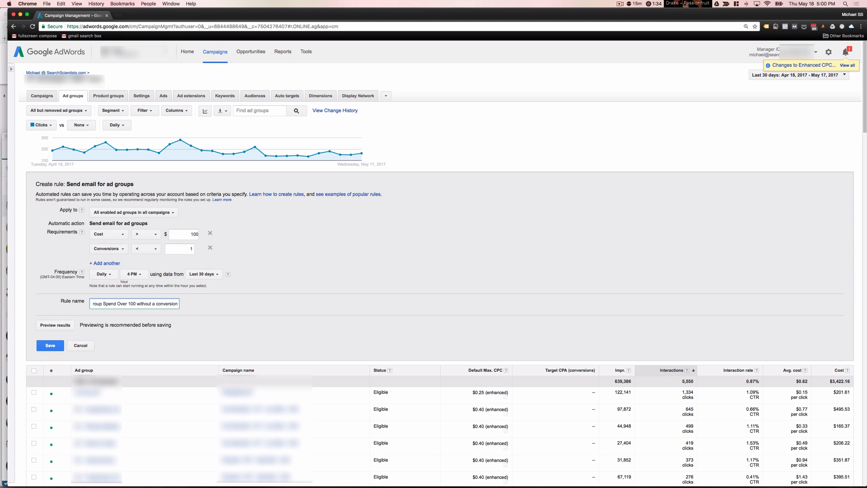
Step: Preview the rule's results (5 ad groups estimated) and adjust the hour it runs
{"action": "left_click", "coordinate": [55, 325]}
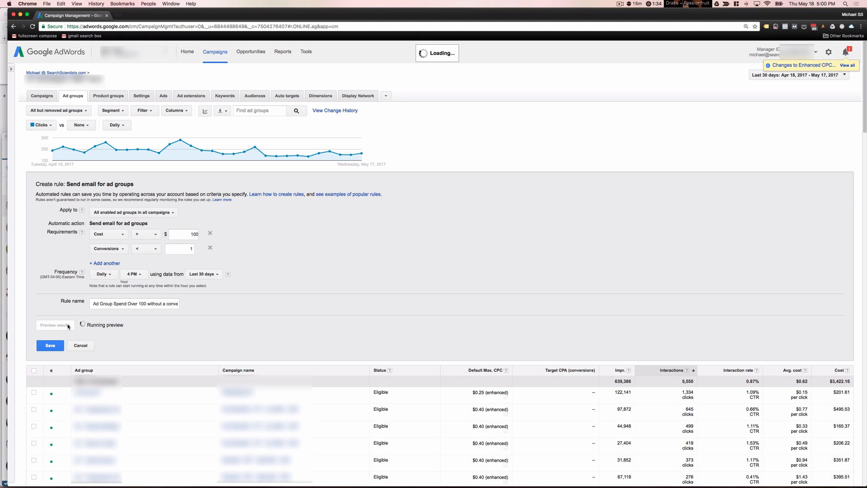
{"action": "left_click", "coordinate": [54, 325]}
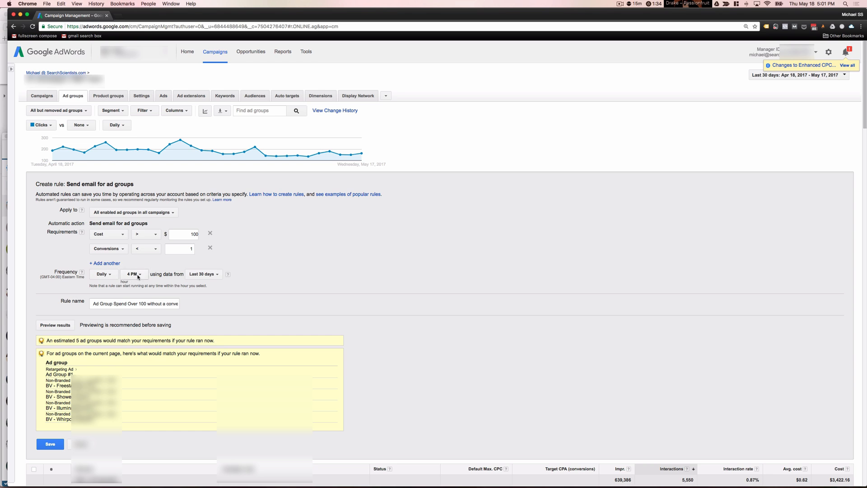
{"action": "left_click", "coordinate": [105, 234]}
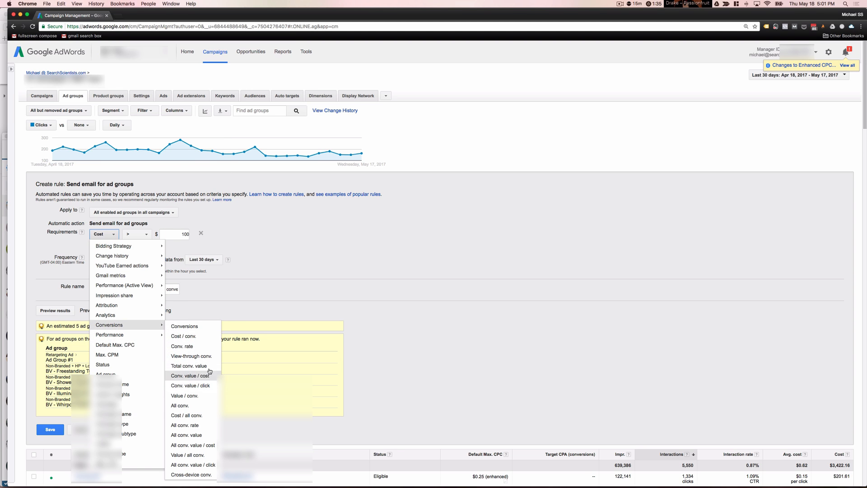
Step: Make the requirement Total conv. value less than 100
{"action": "left_click", "coordinate": [192, 366]}
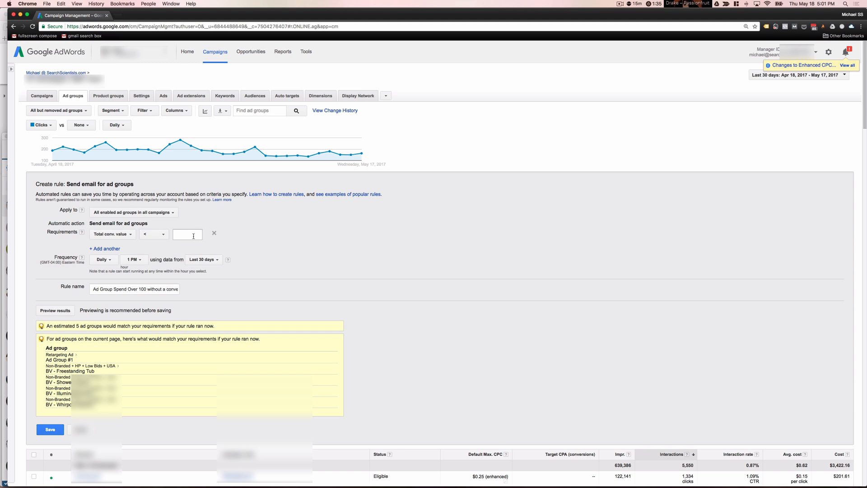
{"action": "left_click", "coordinate": [188, 234]}
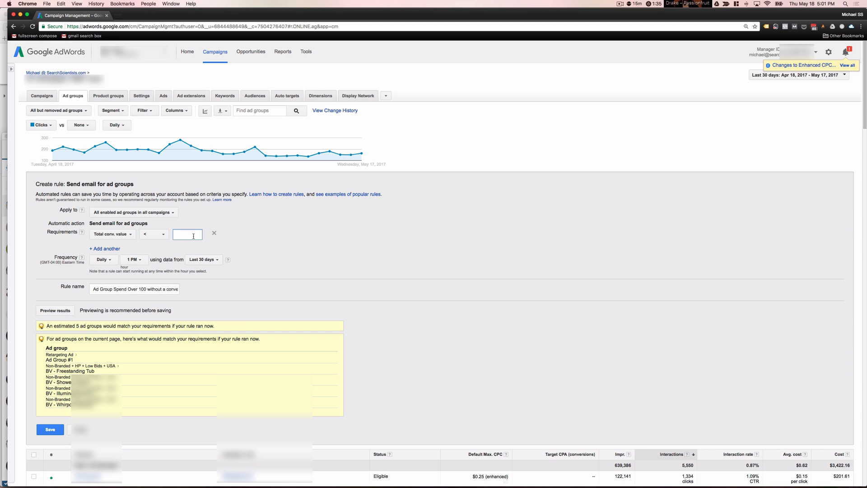
{"action": "type", "text": "100"}
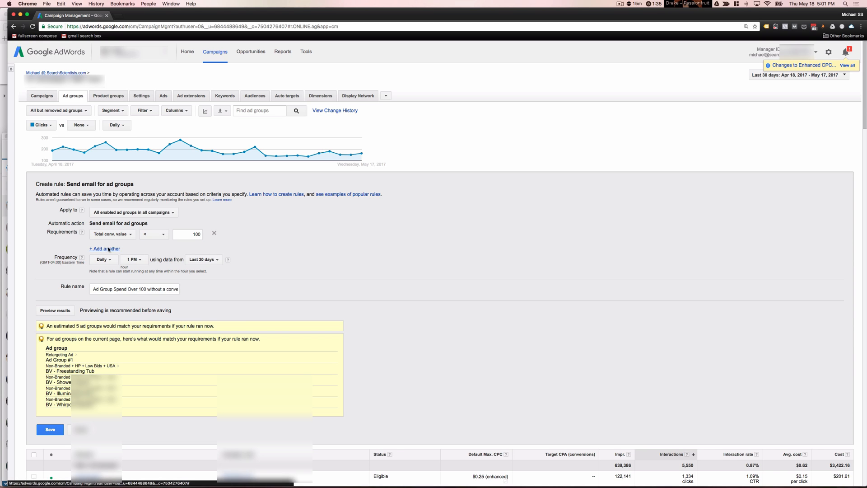